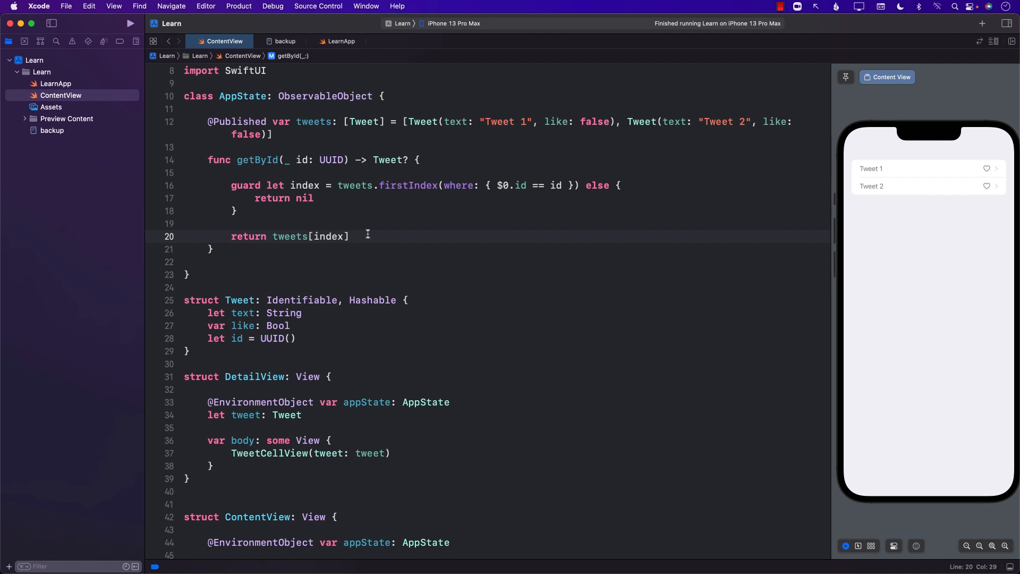
Step: Review the getById lookup, then glance at LearnApp and return to ContentView's list rows
left_click(354, 236)
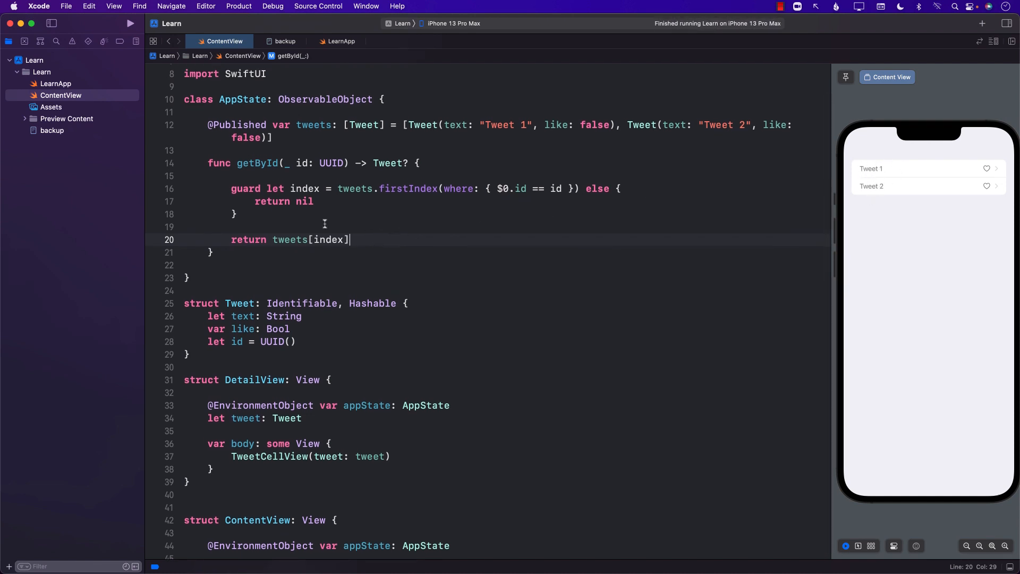
mouse_move(482, 225)
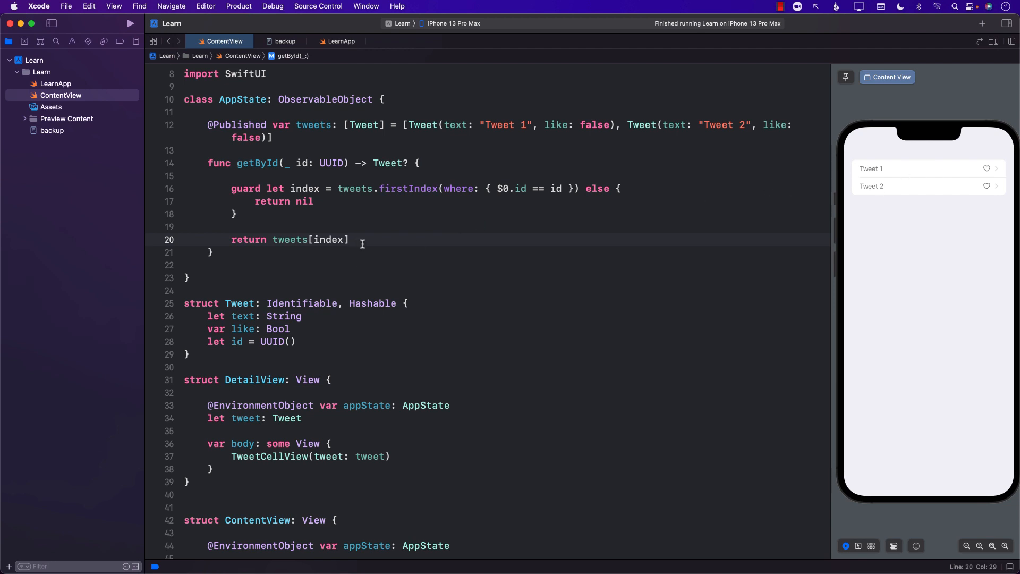
mouse_move(211, 272)
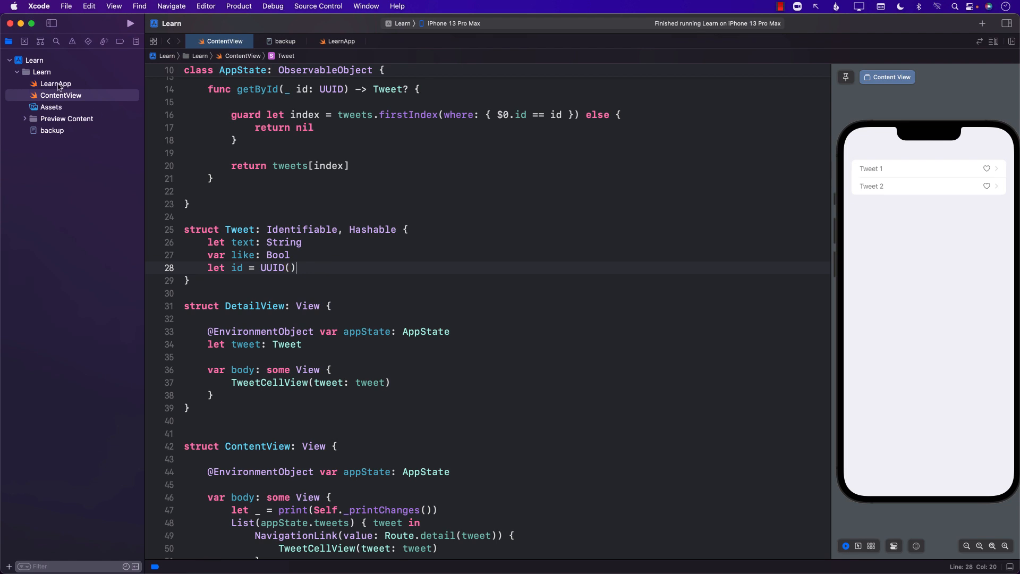
left_click(56, 83)
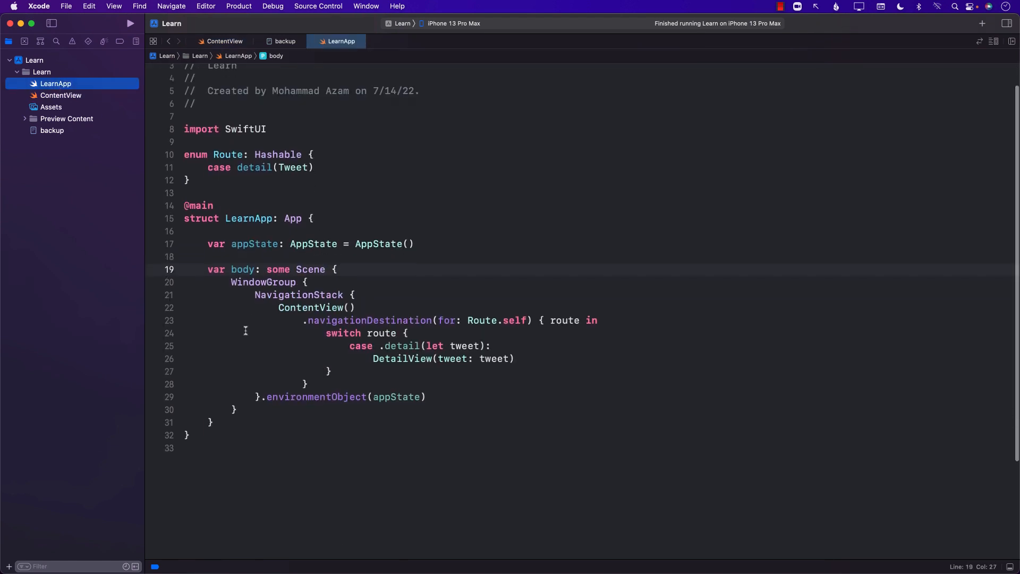
double_click(310, 307)
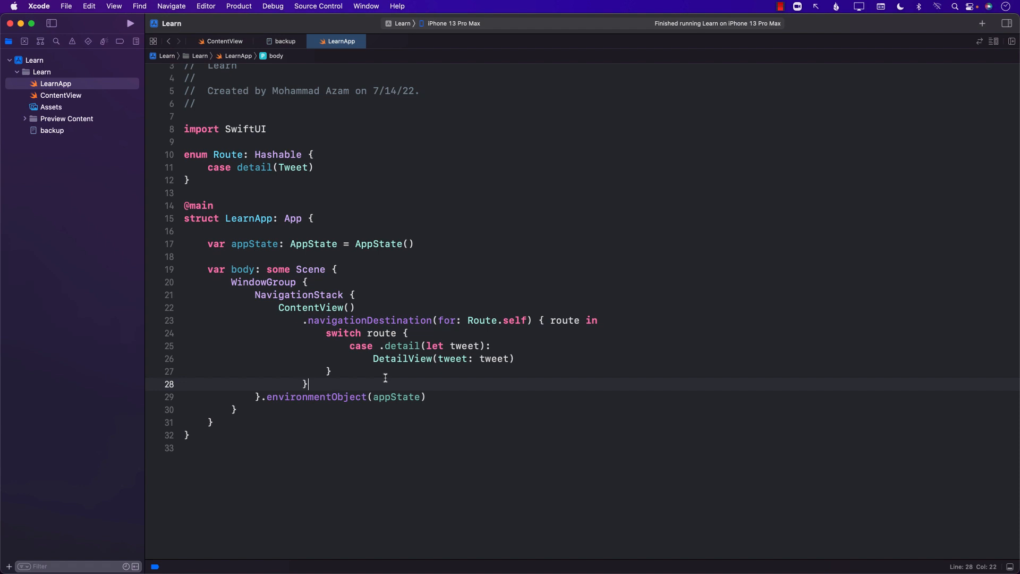
left_click(61, 96)
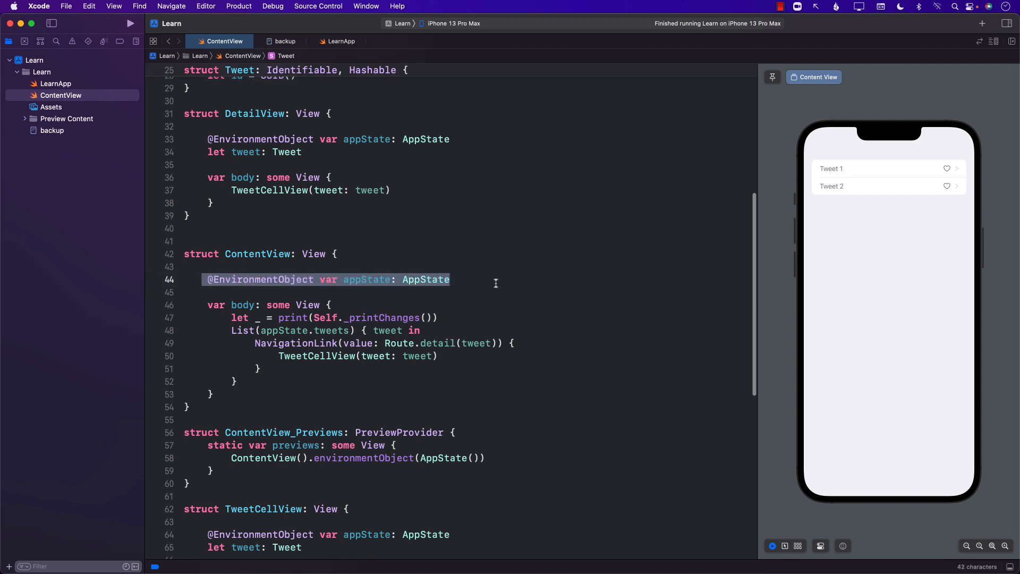
scroll("down", 3)
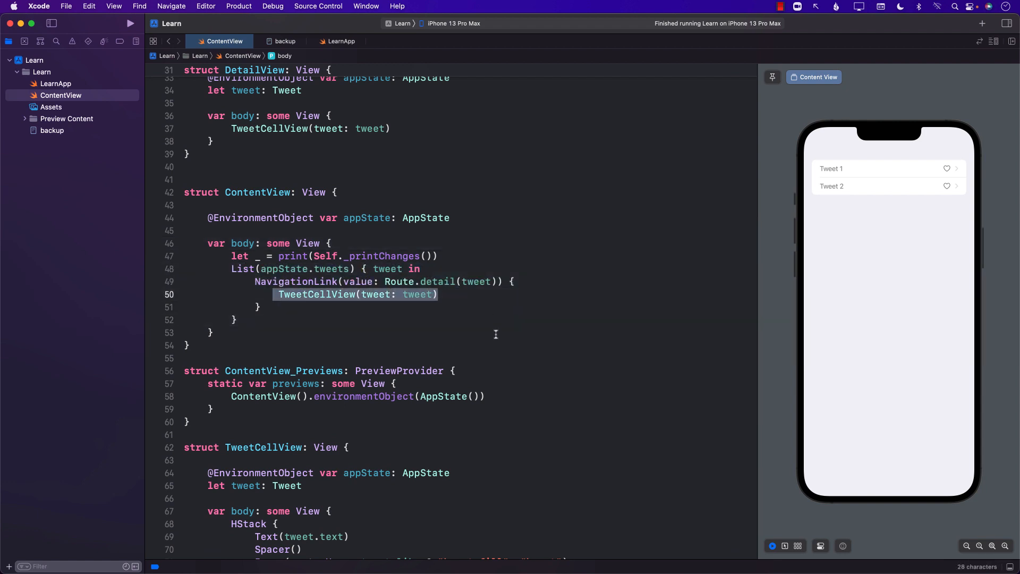
Step: Review how rows pass tweets and TweetCellView's index-finding like toggle, then build and run the Learn app
double_click(416, 294)
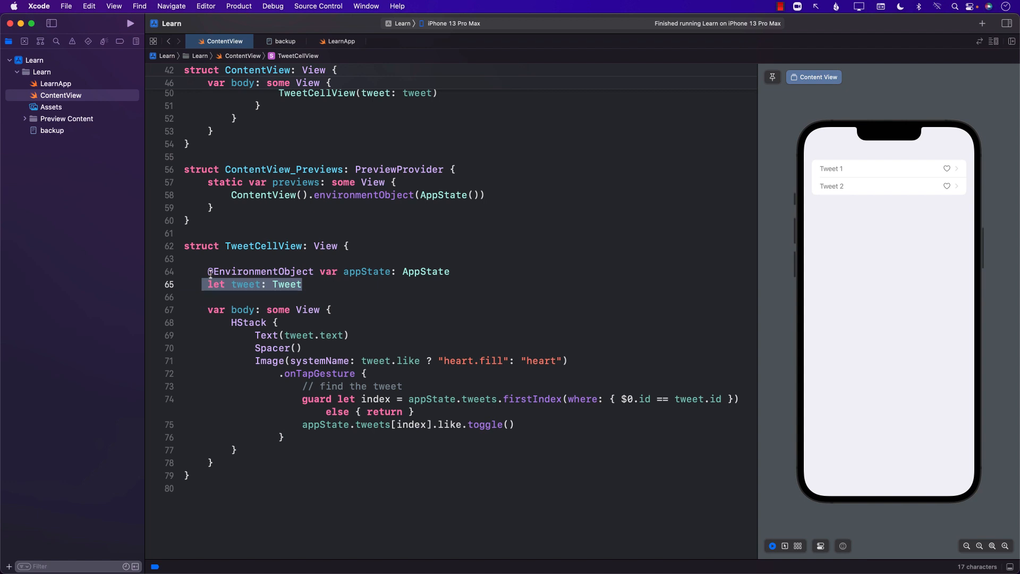
left_click(383, 285)
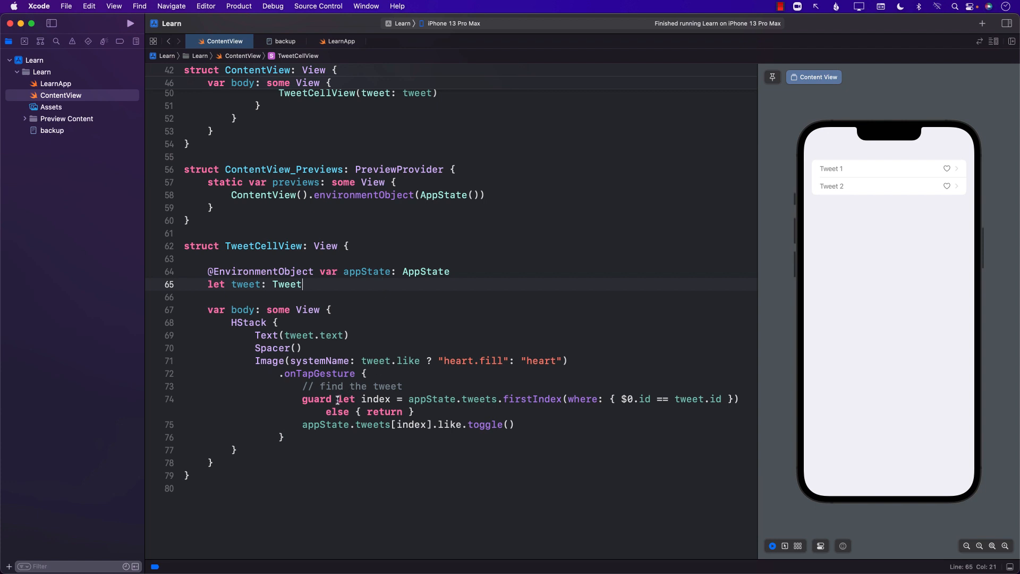
double_click(246, 285)
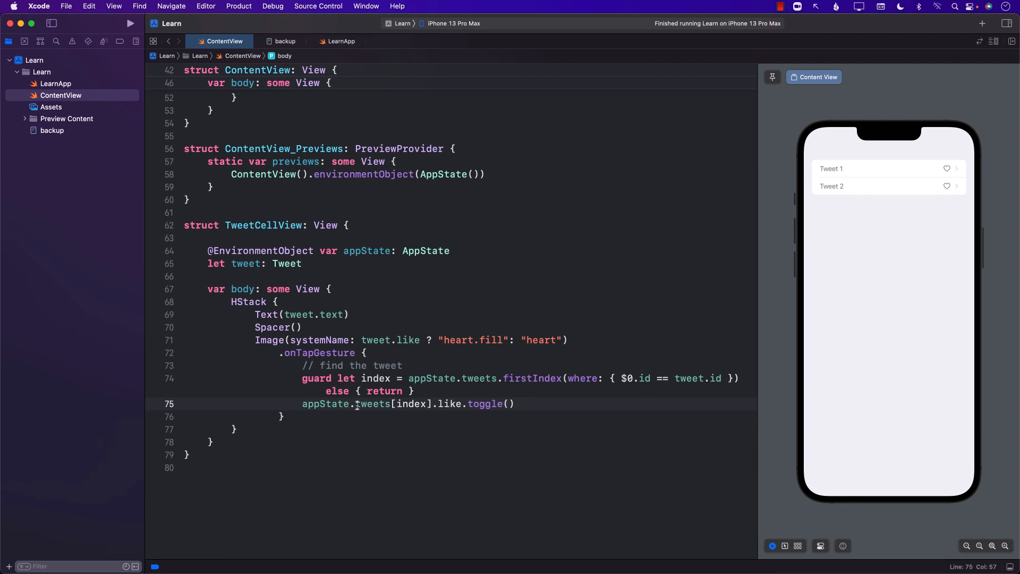
triple_click(406, 404)
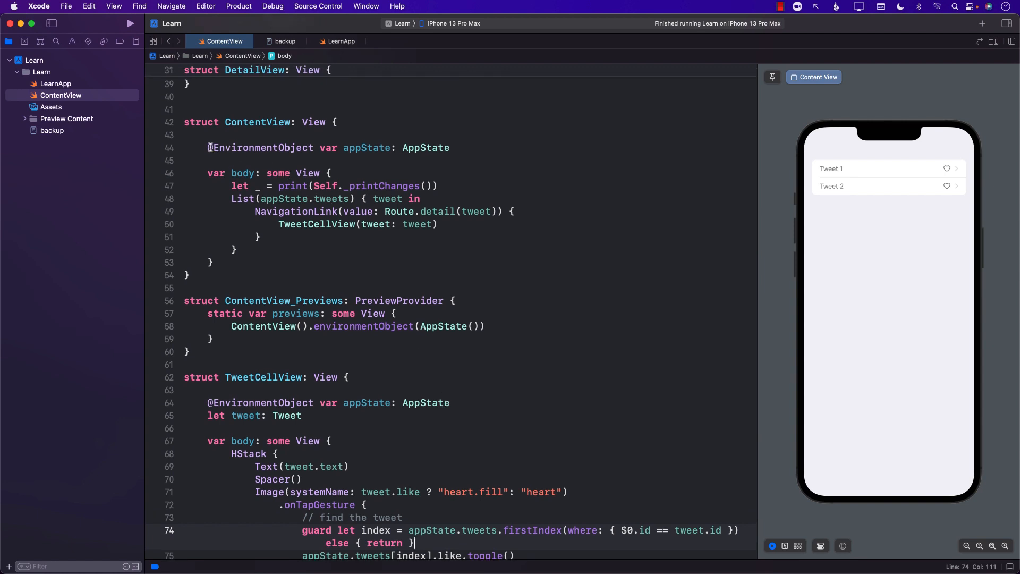
left_click(199, 148)
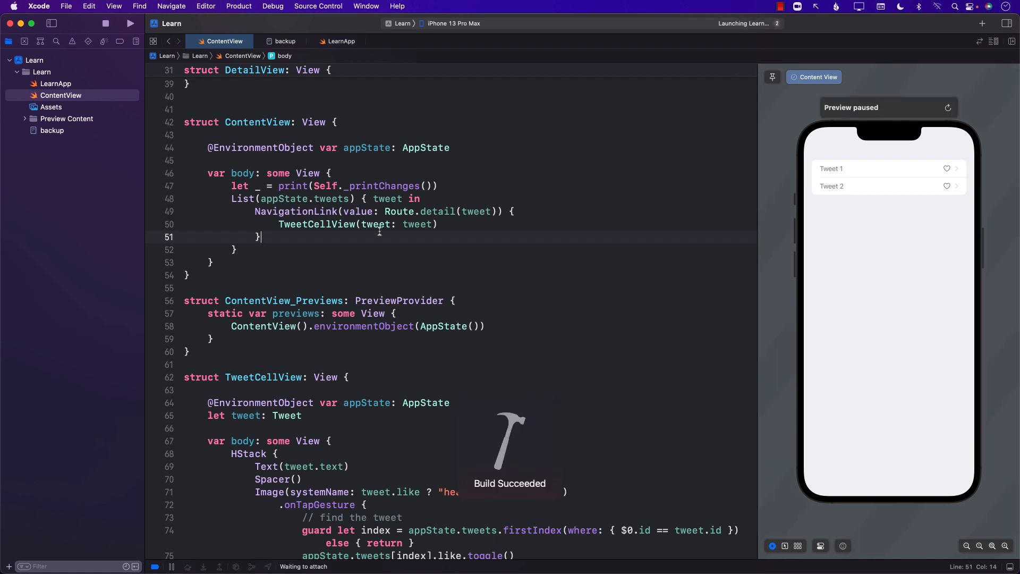
Step: In the Simulator, like Tweet 2 and Tweet 1 so both show filled hearts
left_click(130, 24)
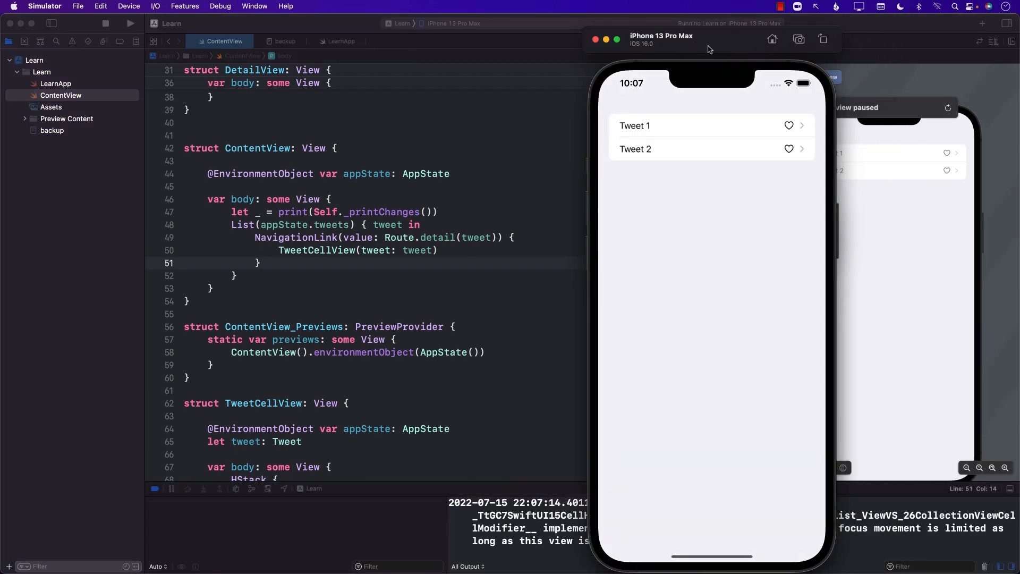
left_click(788, 147)
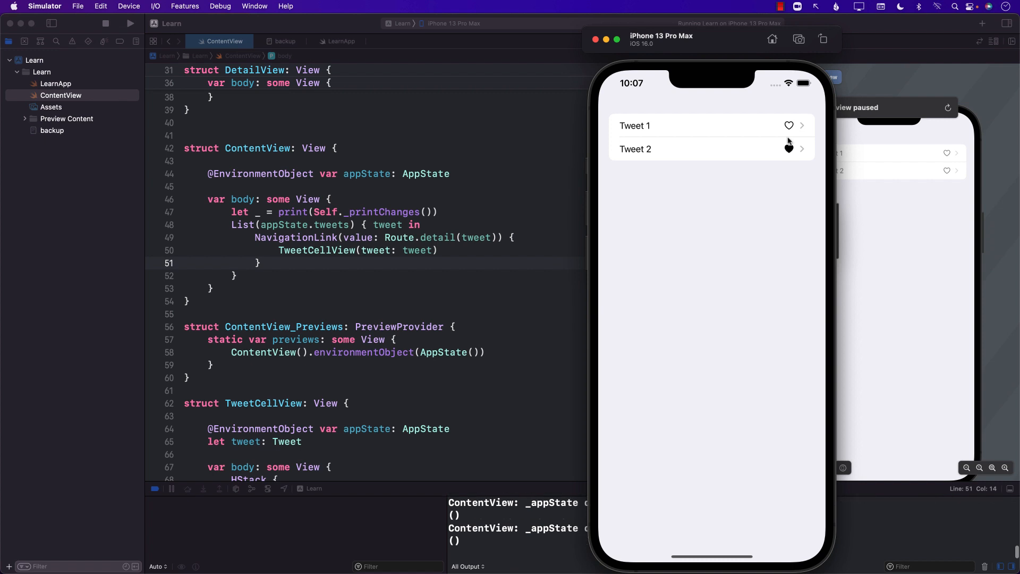
left_click(789, 148)
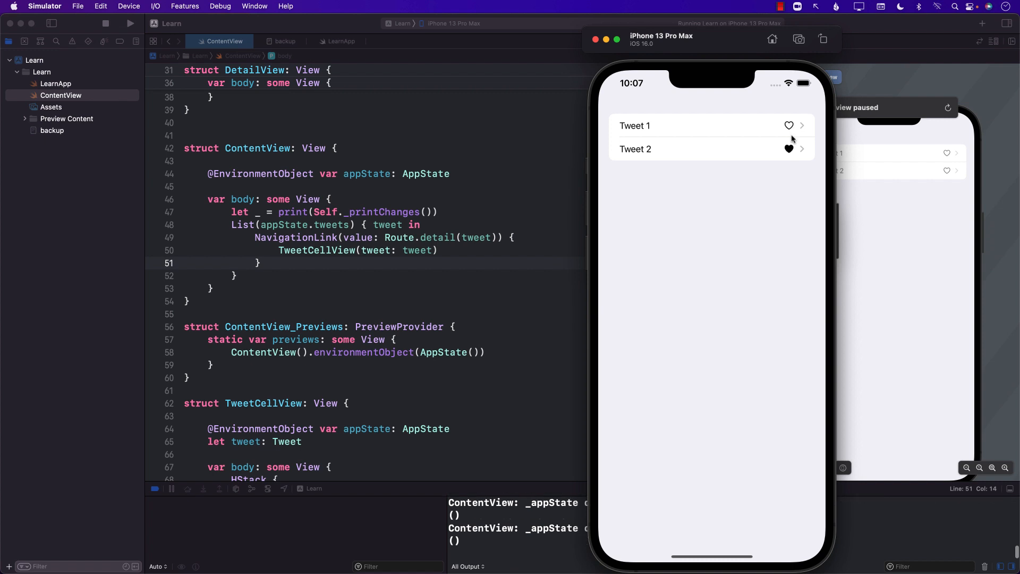
left_click(788, 149)
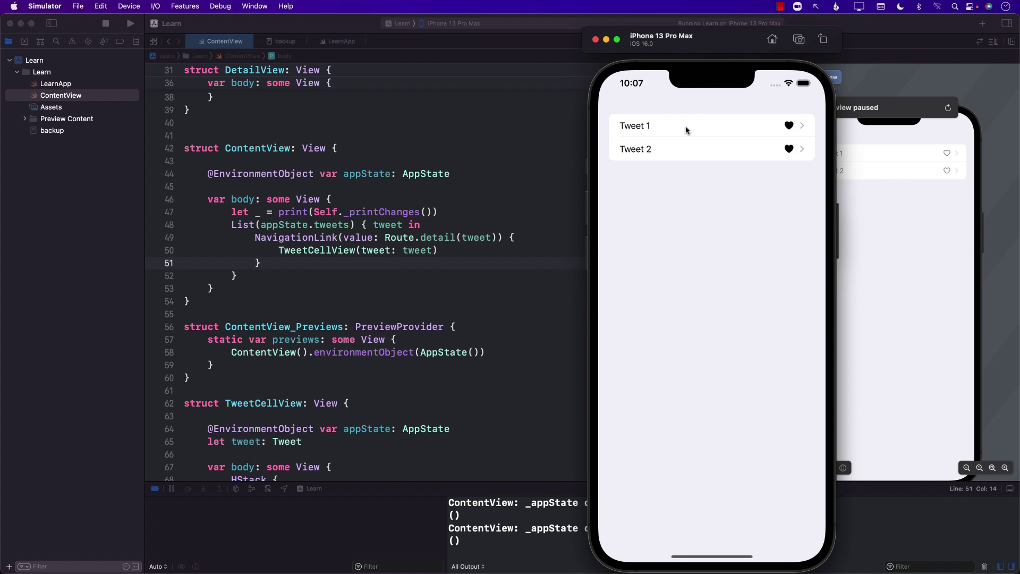
mouse_move(298, 227)
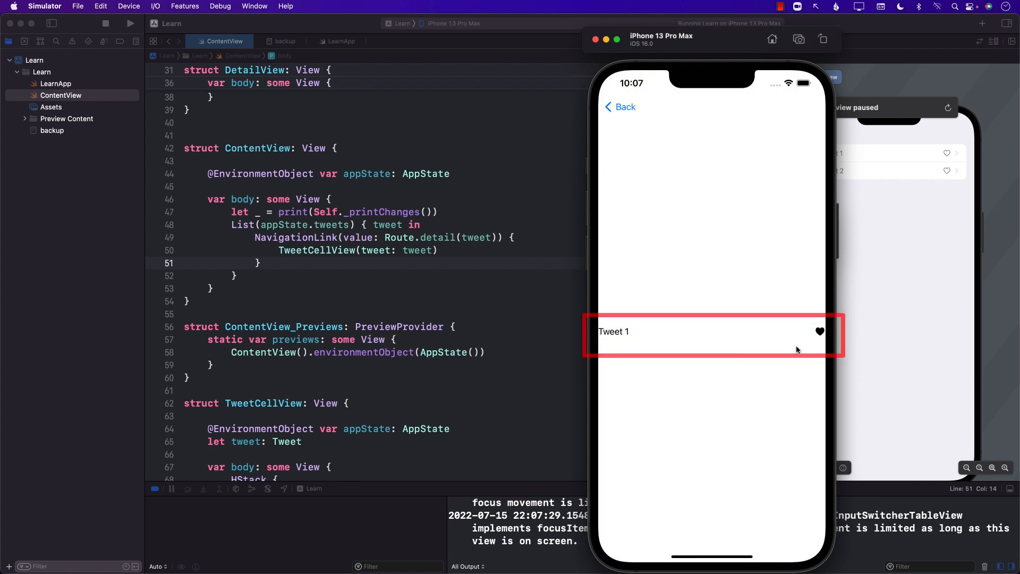
mouse_move(428, 253)
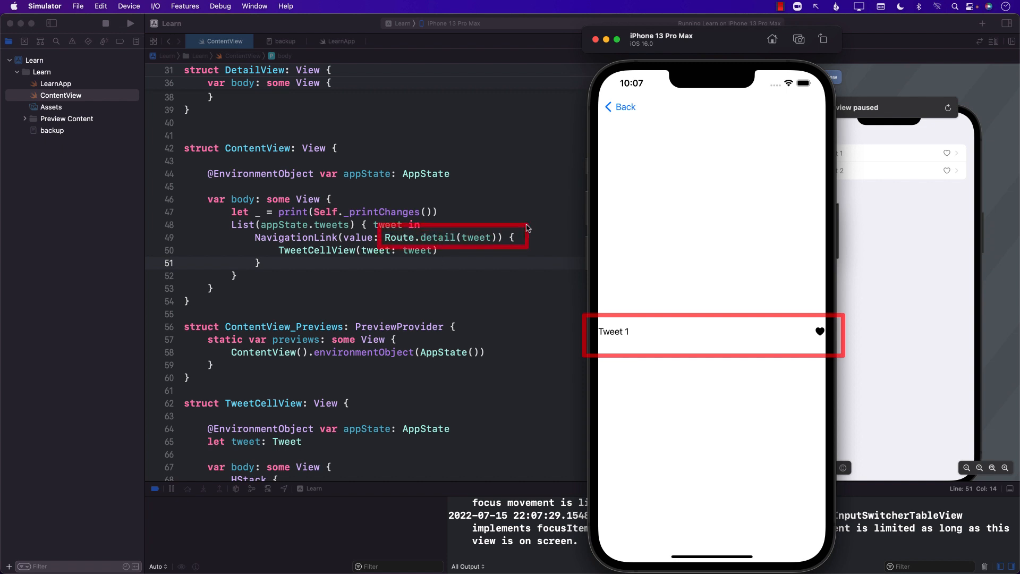
mouse_move(484, 241)
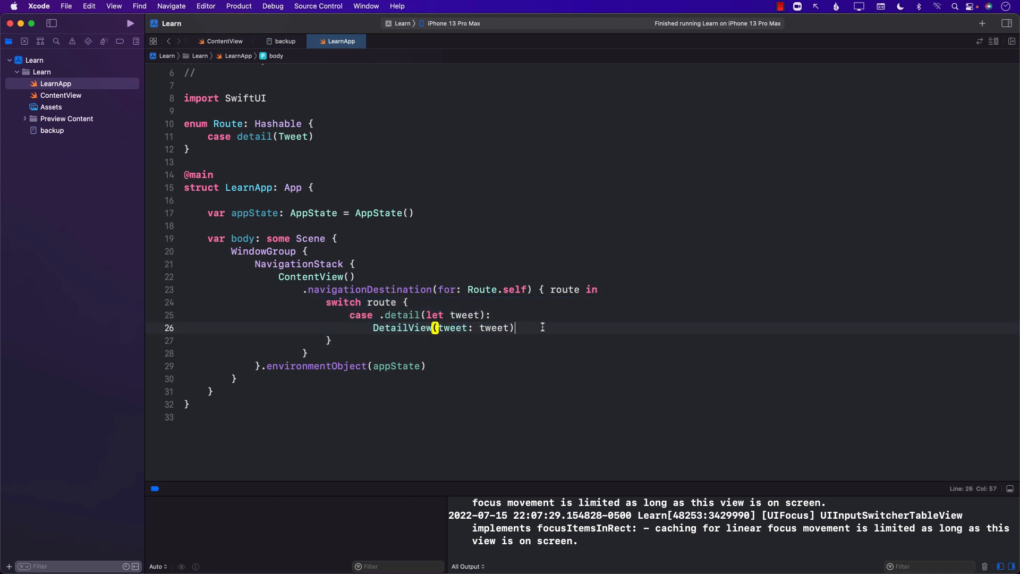
left_click(60, 95)
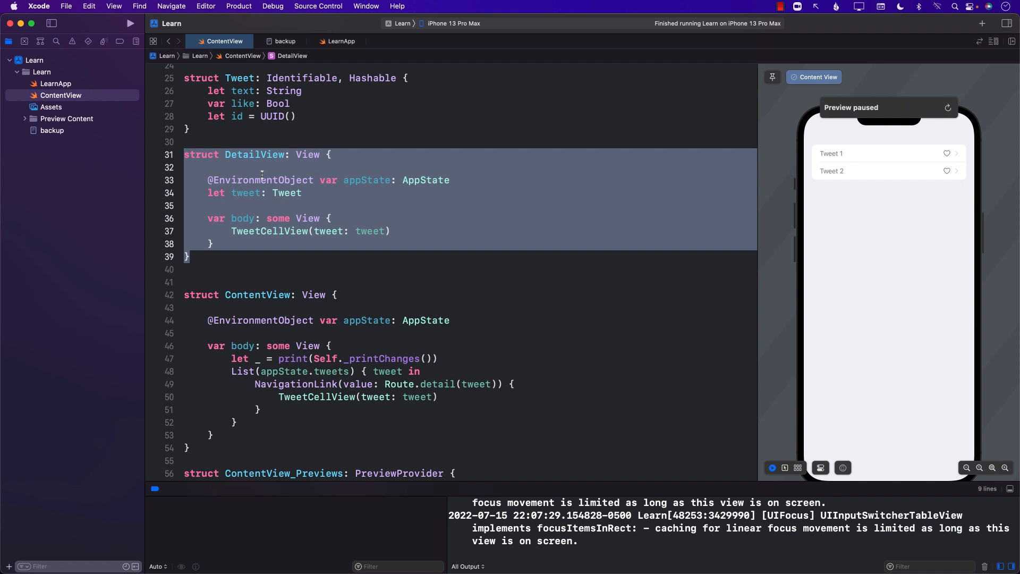
triple_click(307, 180)
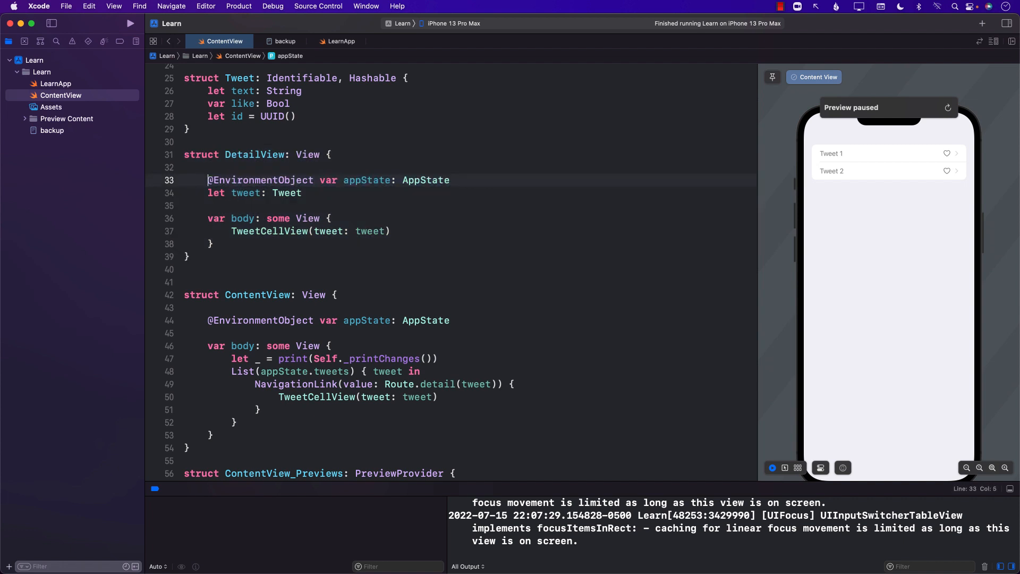
type("//")
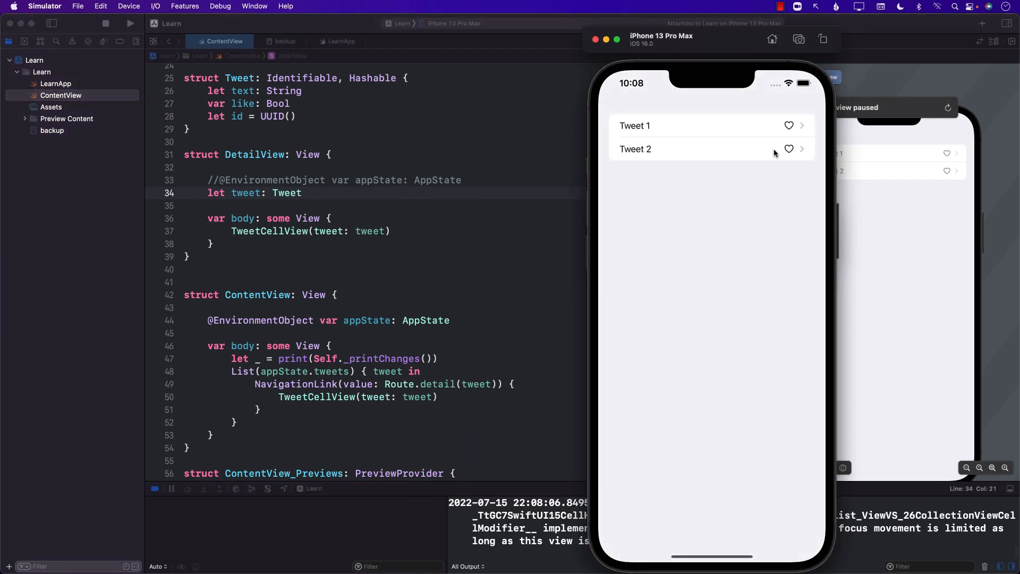
Step: Like Tweet 2, like Tweet 1 from its detail screen, go back, and reopen Tweet 1's detail to see the filled heart
left_click(789, 149)
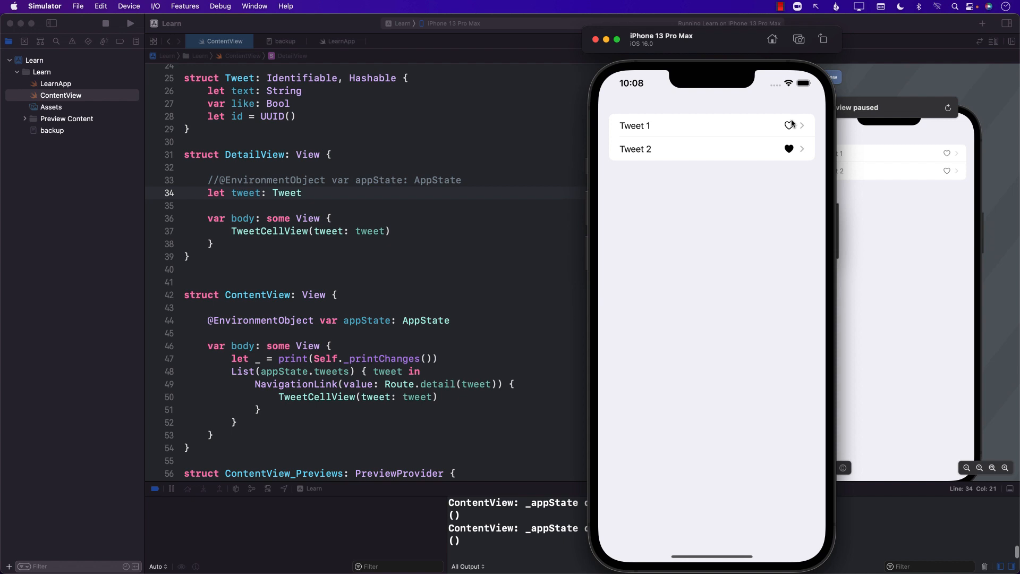
left_click(789, 125)
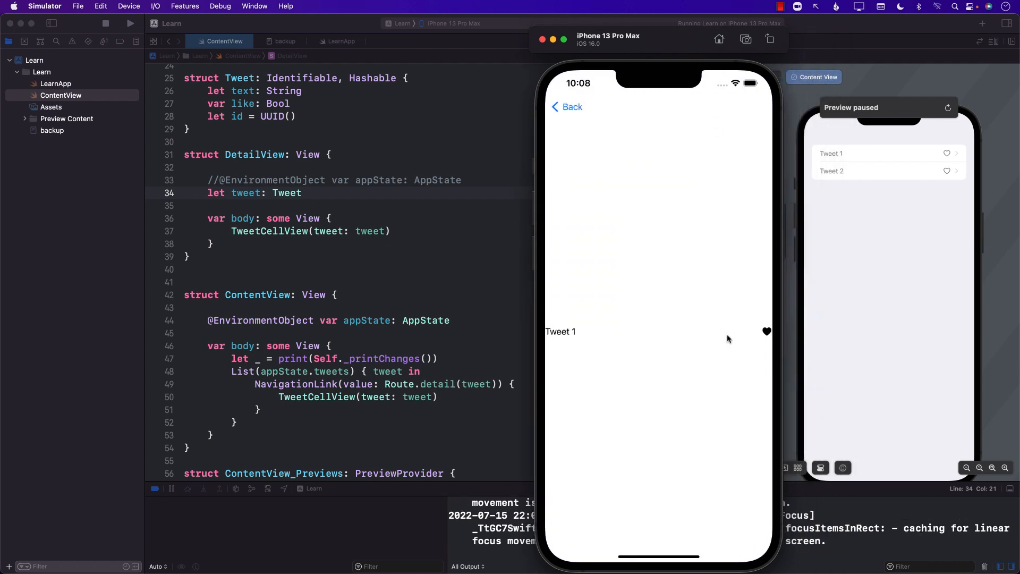
left_click(767, 332)
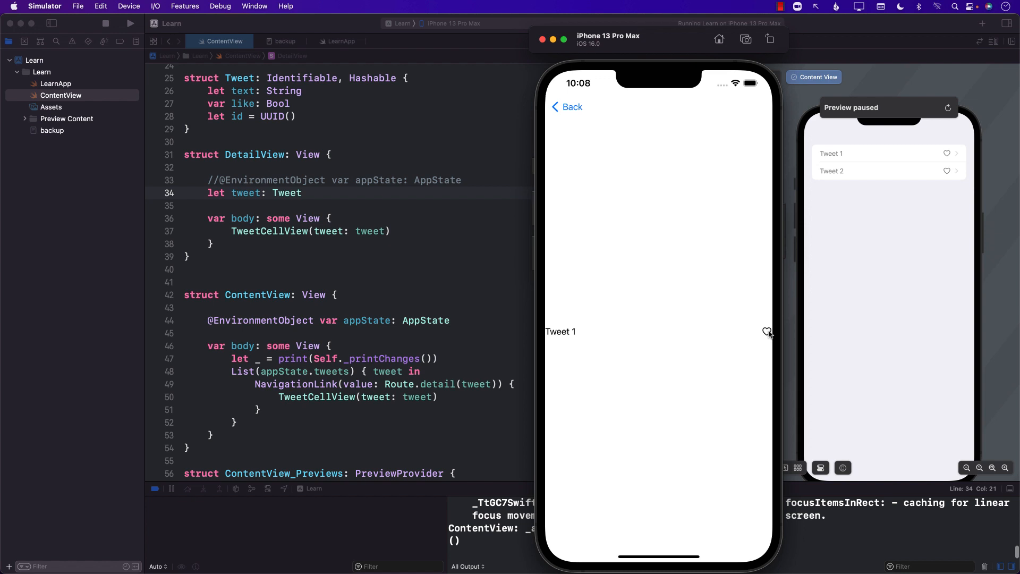
left_click(565, 107)
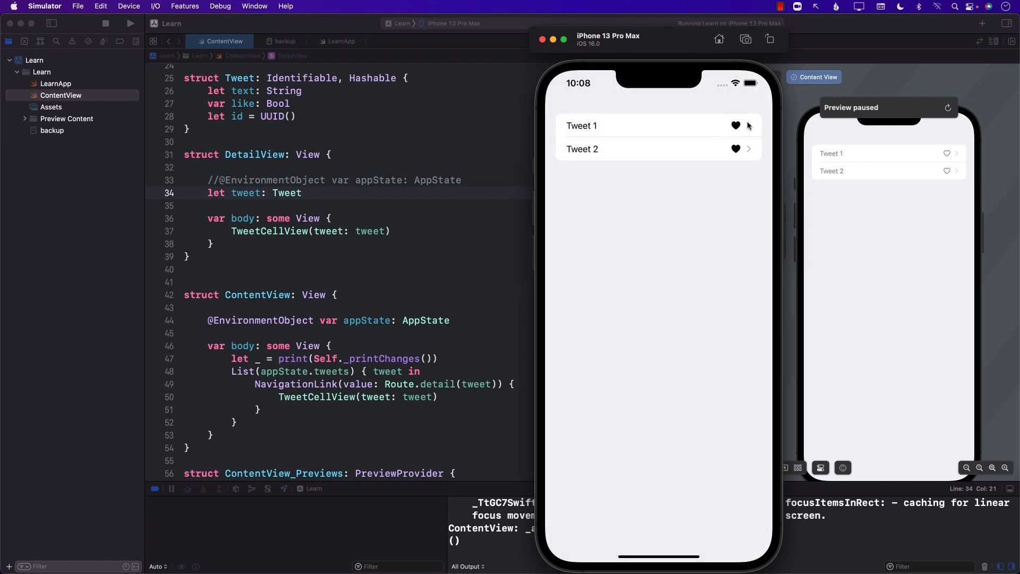
left_click(602, 126)
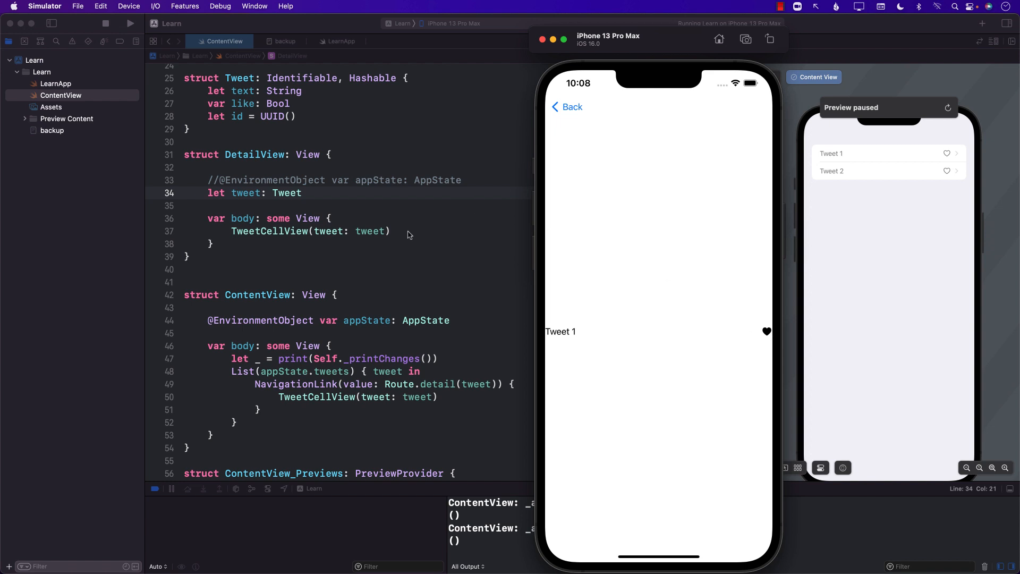
mouse_move(402, 231)
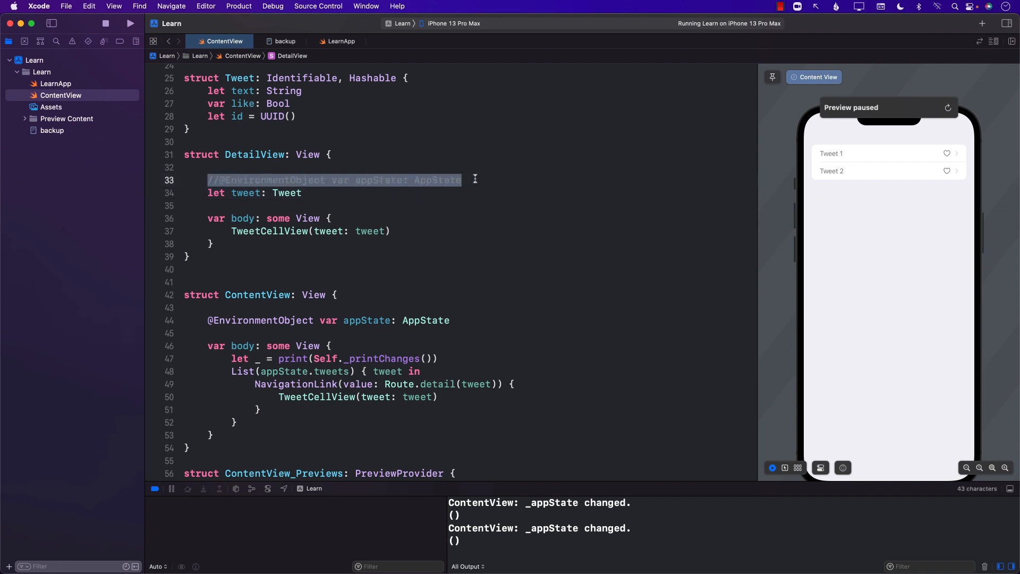
mouse_move(319, 193)
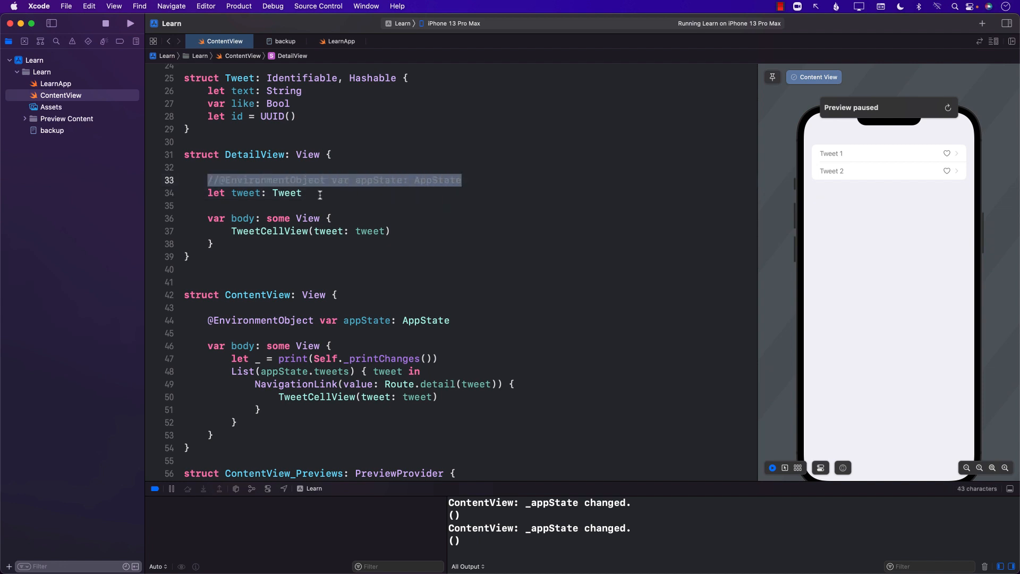
left_click(220, 179)
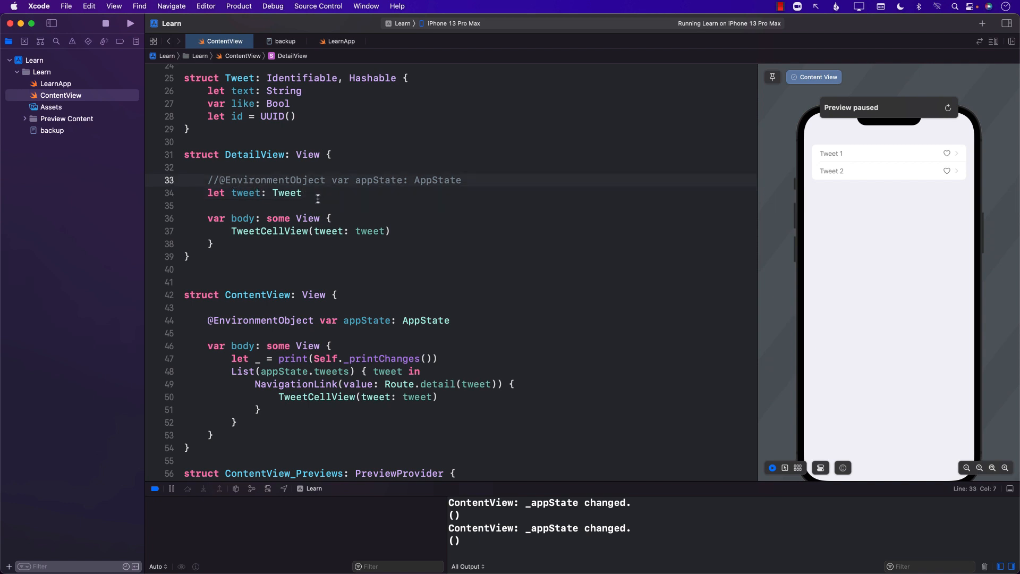
key("backspace")
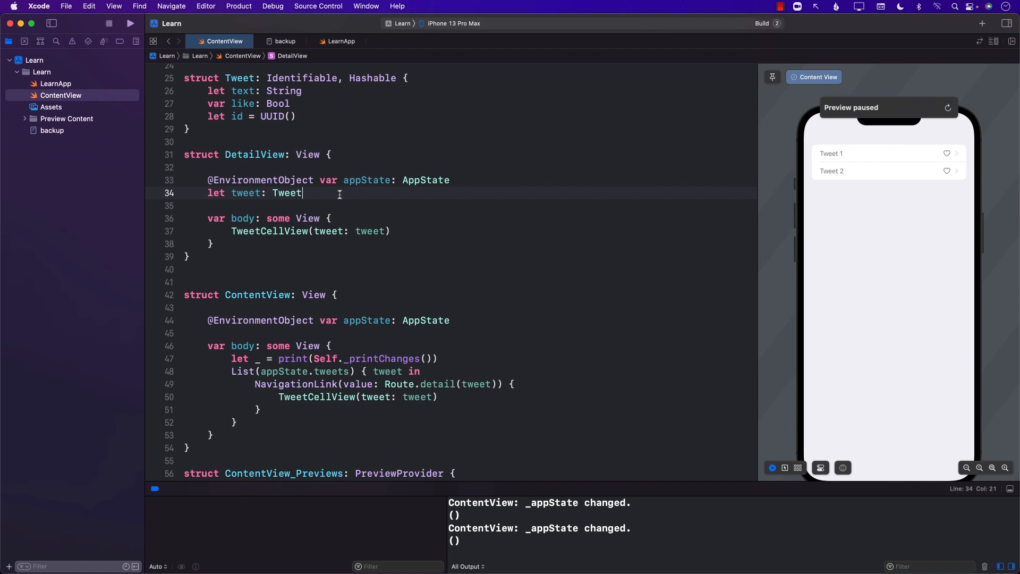
left_click(130, 23)
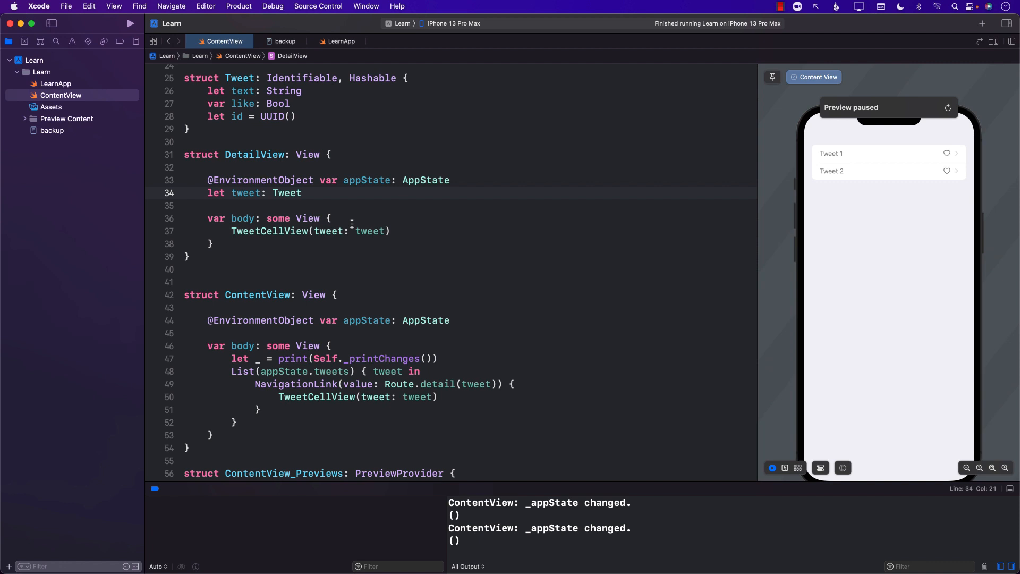
left_click(393, 232)
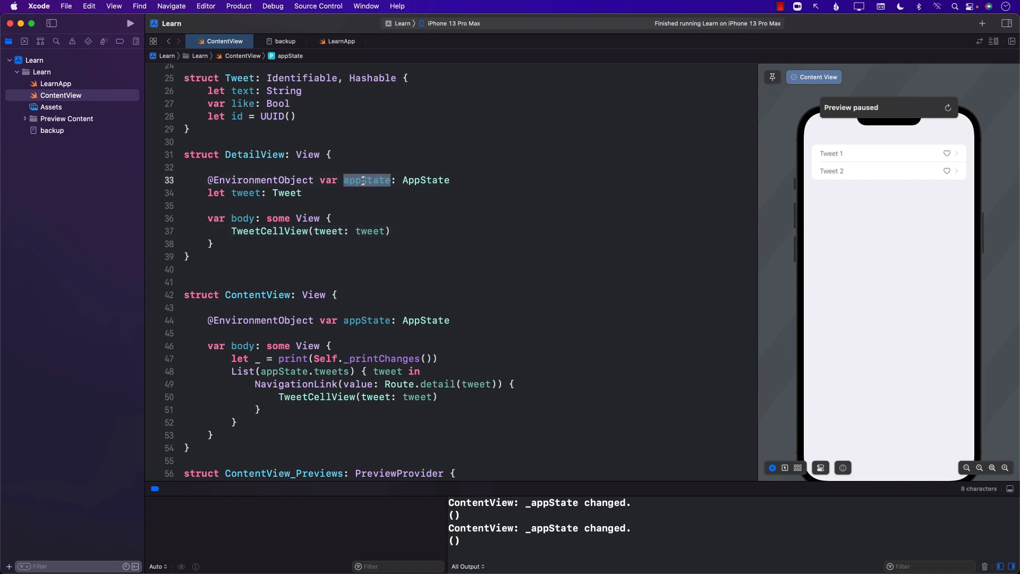
mouse_move(363, 232)
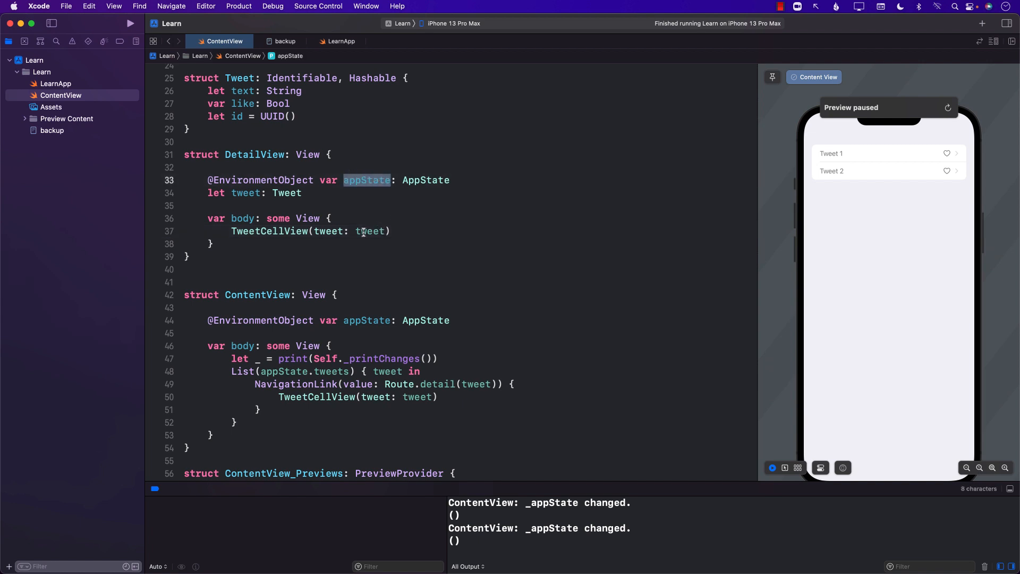
double_click(370, 231)
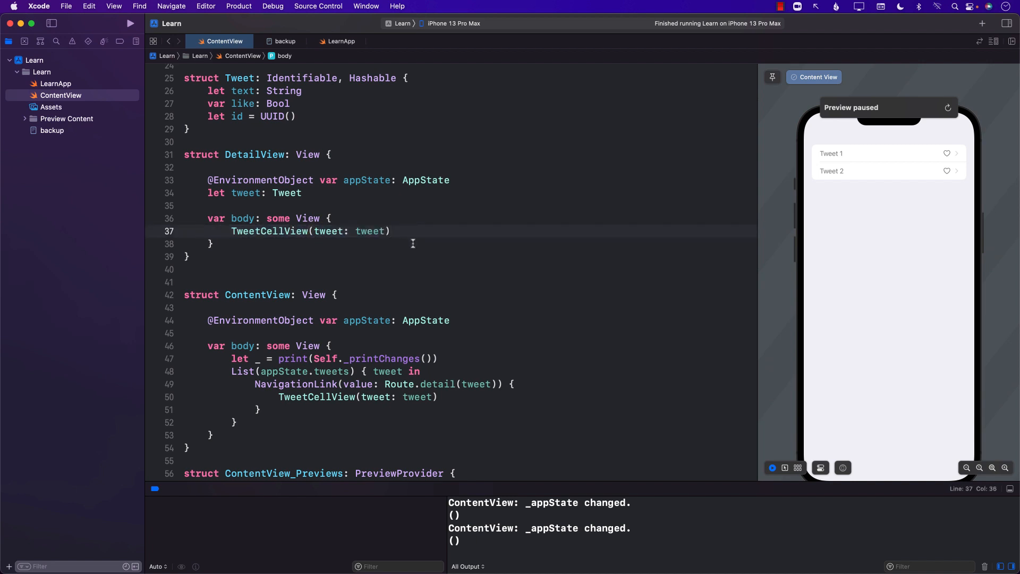
double_click(255, 151)
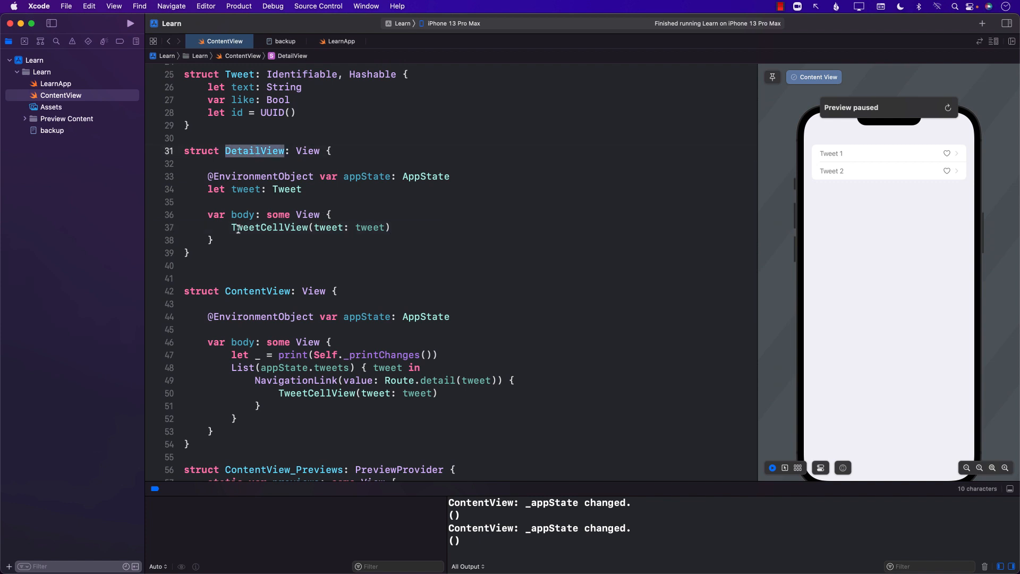
left_click(419, 226)
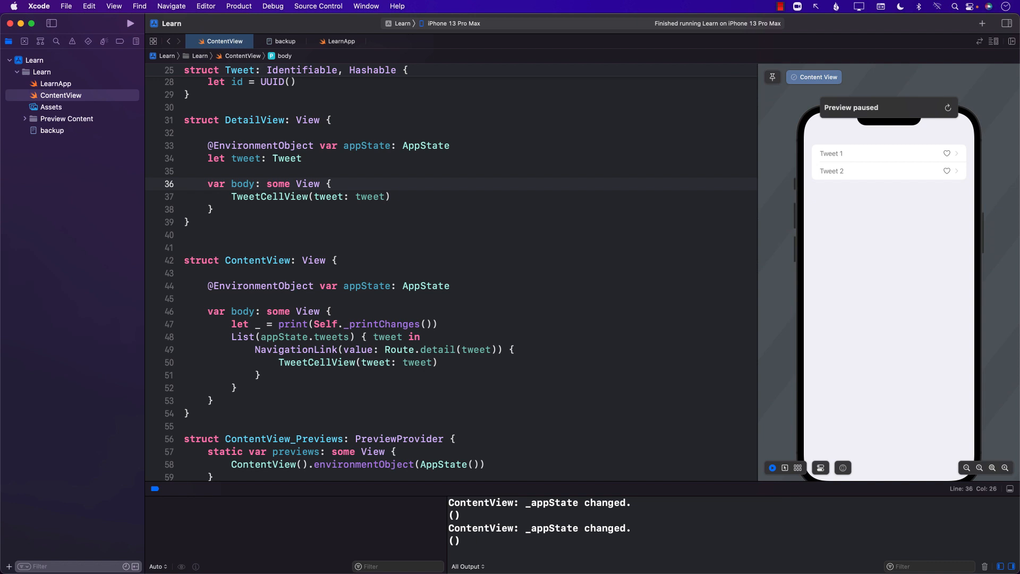
scroll("down", 3)
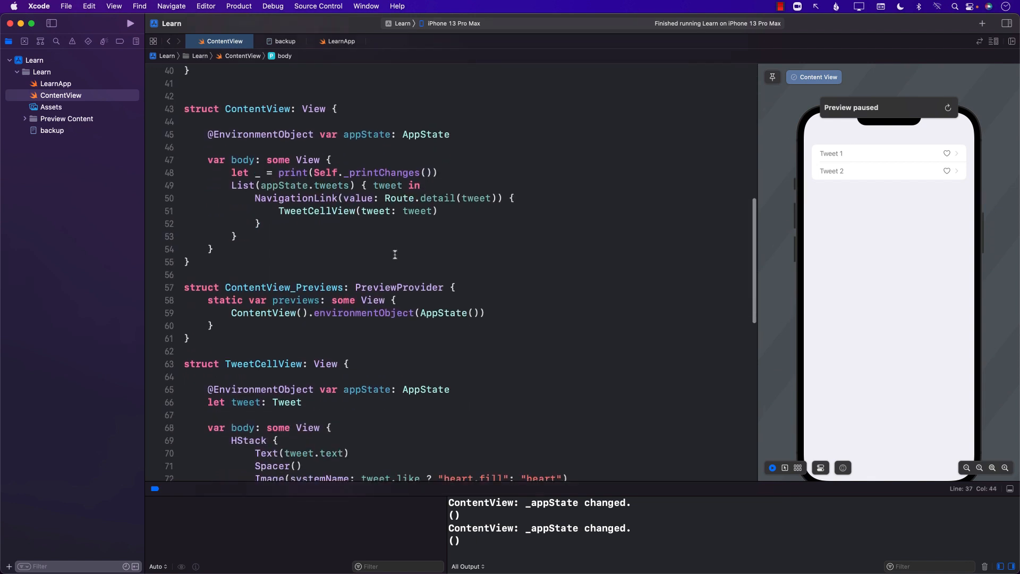
scroll("down", 3)
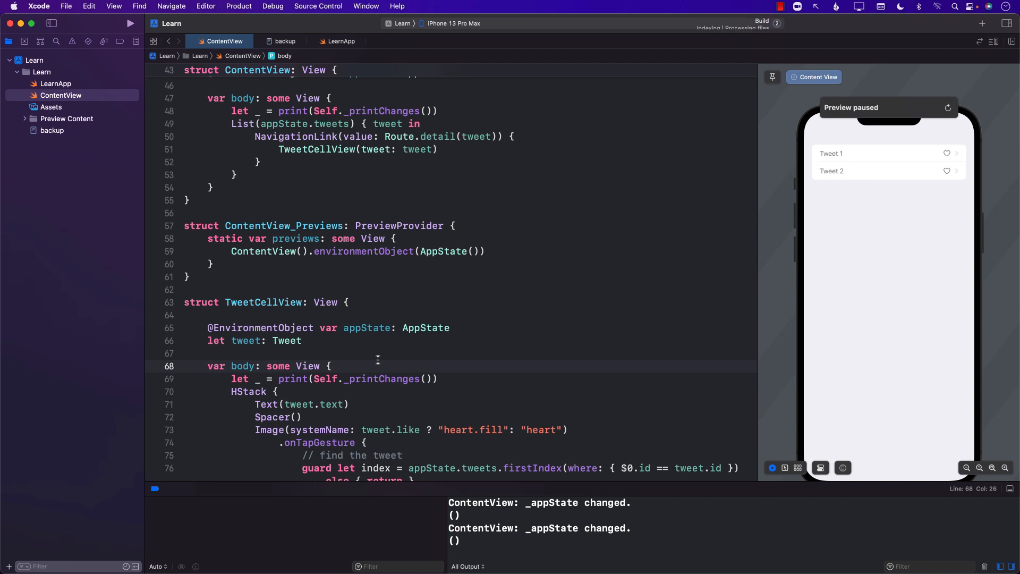
left_click(131, 24)
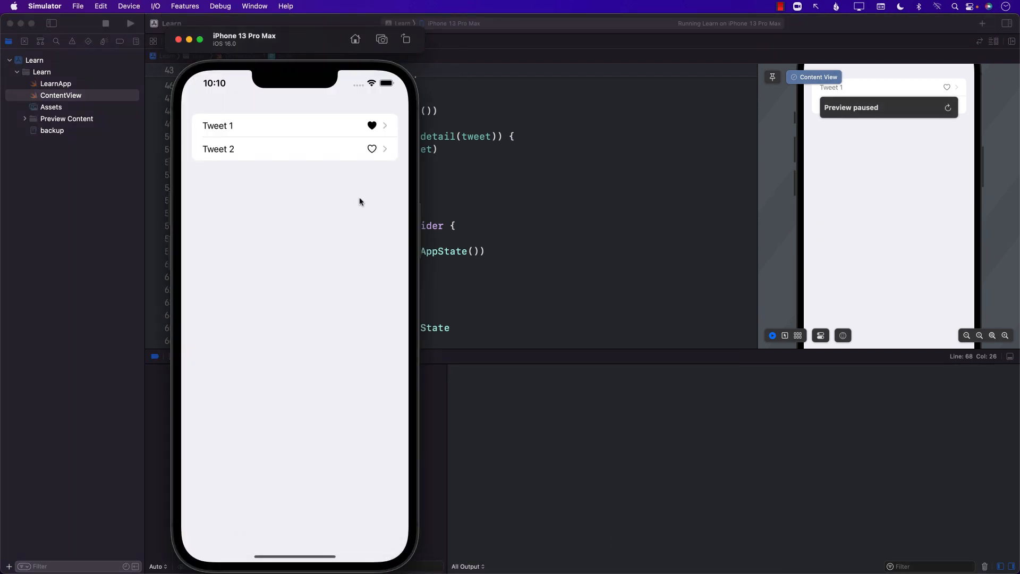
Step: Unlike and re-like Tweet 1 in the Simulator, watching TweetCellView and ContentView changes log in the console
left_click(372, 125)
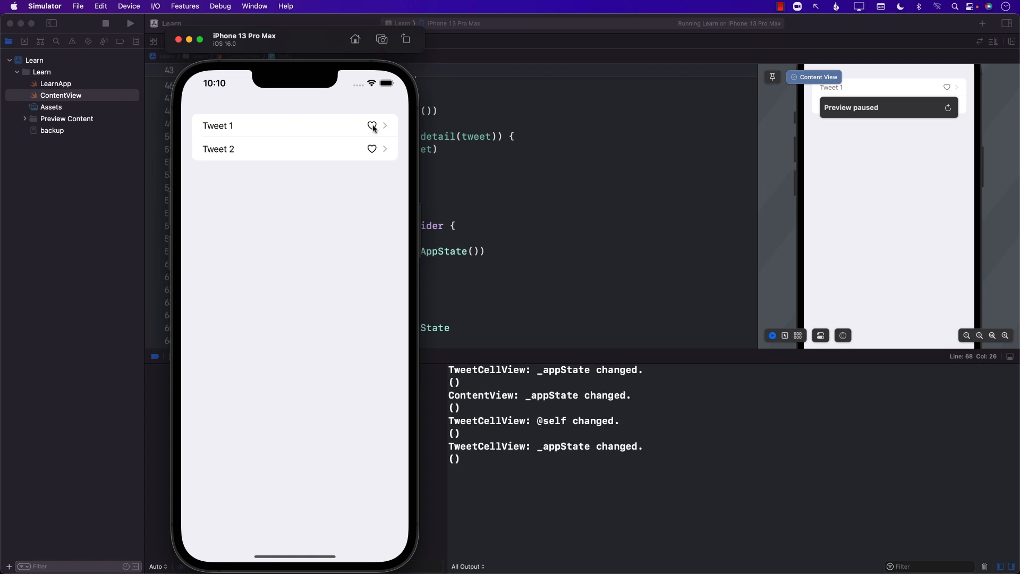
left_click(372, 126)
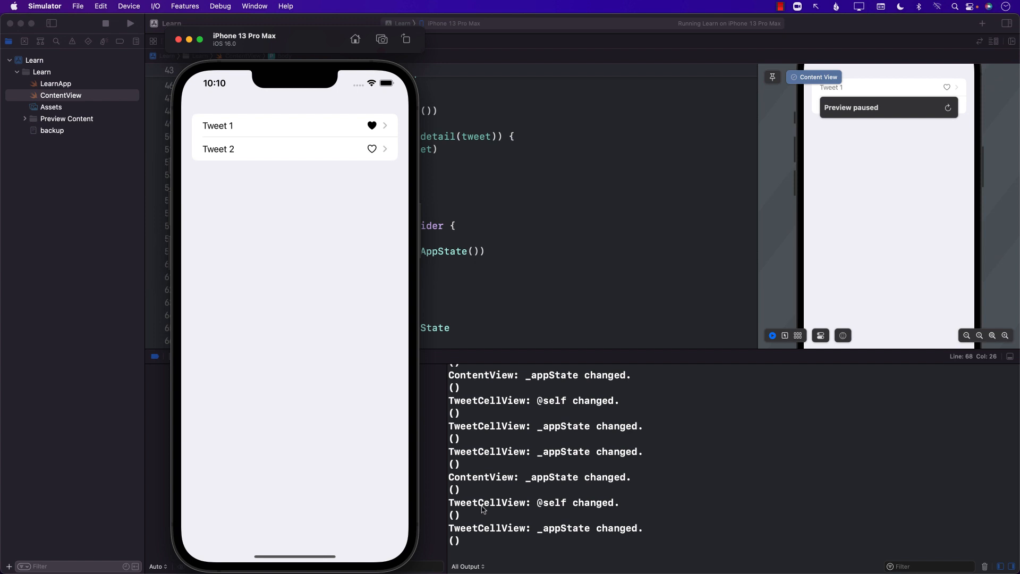
left_click(239, 148)
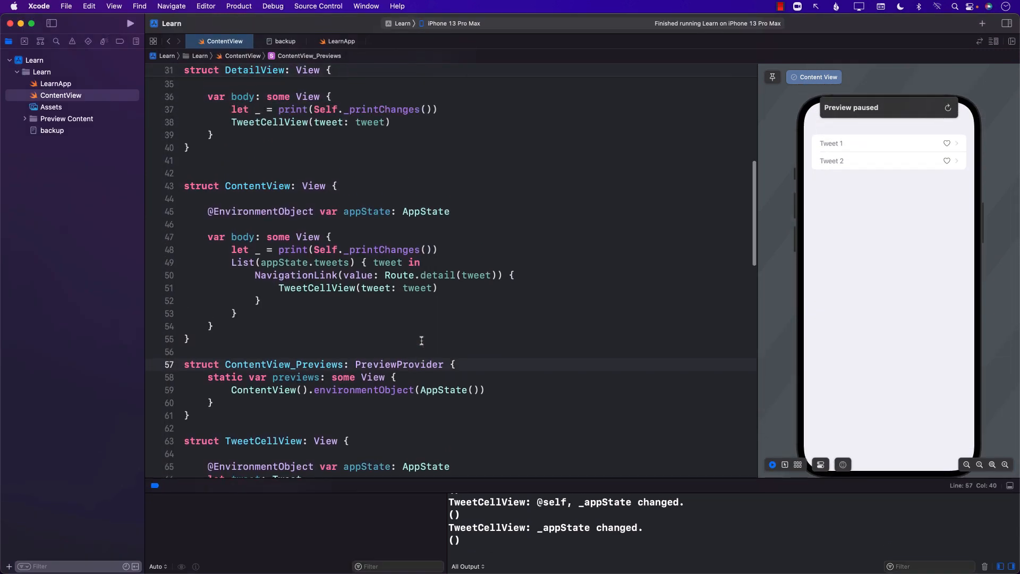
Step: Replace DetailView's TweetCellView argument with appState.getById(tweet.id), producing an optional-unwrapping build error
double_click(370, 211)
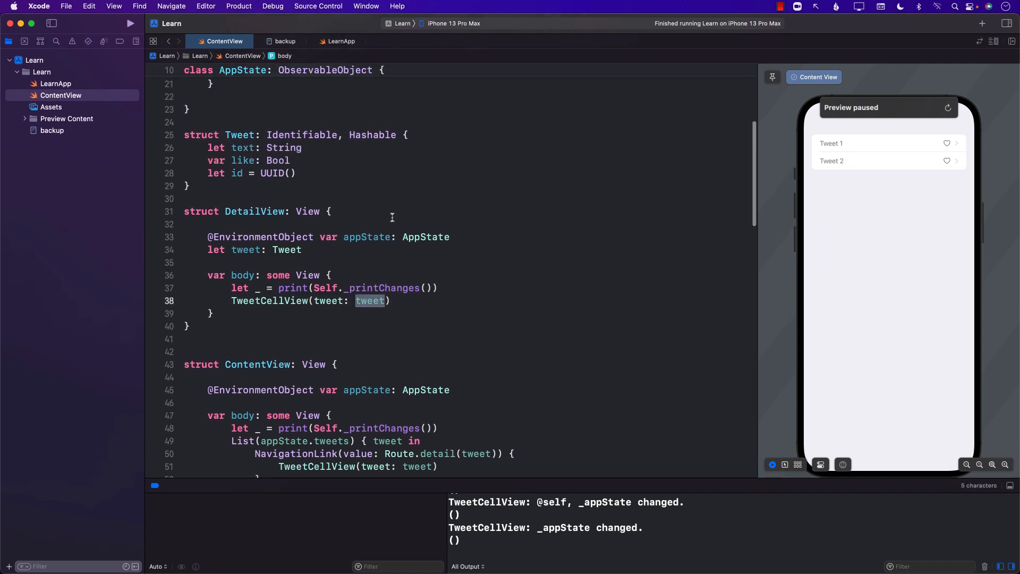
type("appState.getById(UUID")
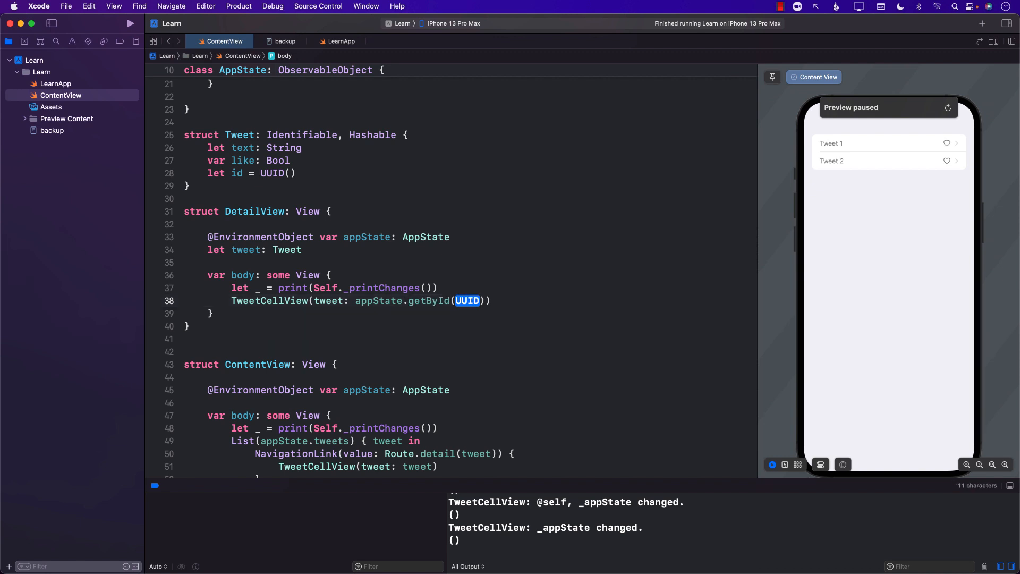
type("tweet.id")
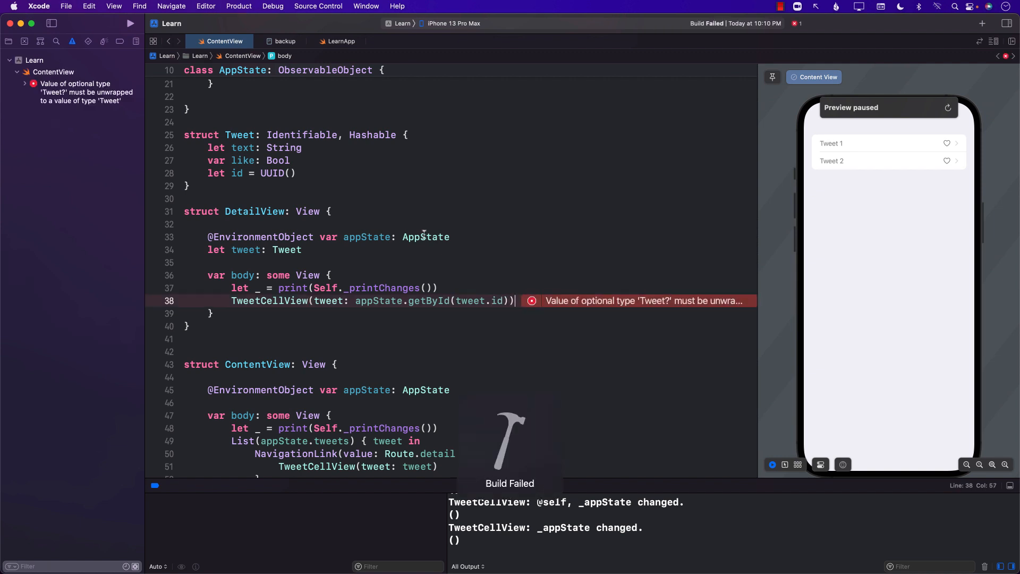
Step: Wrap TweetCellView in if let tweet = appState.getById(tweet.id) { } and run the app without errors
left_click(532, 300)
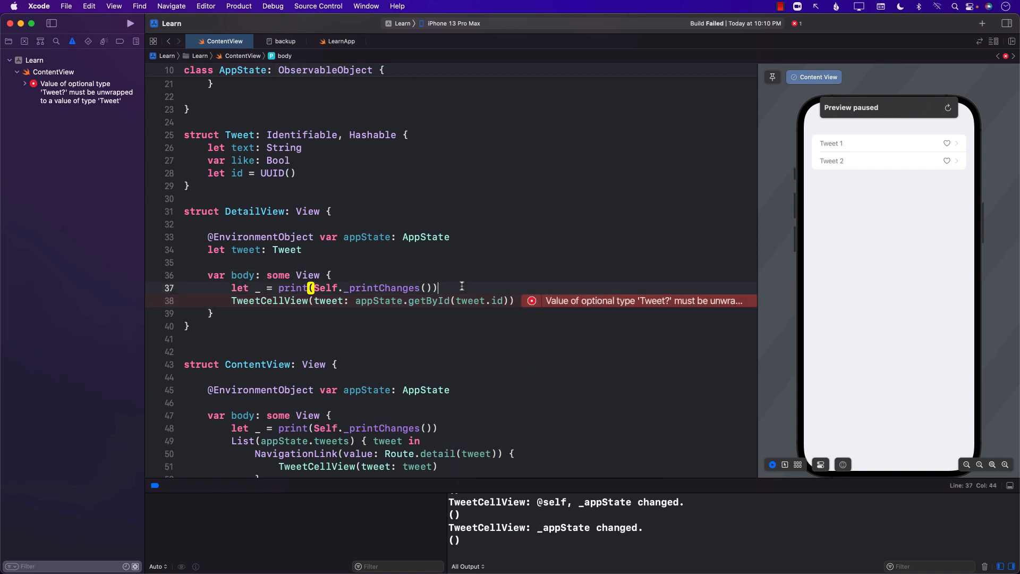
key("return")
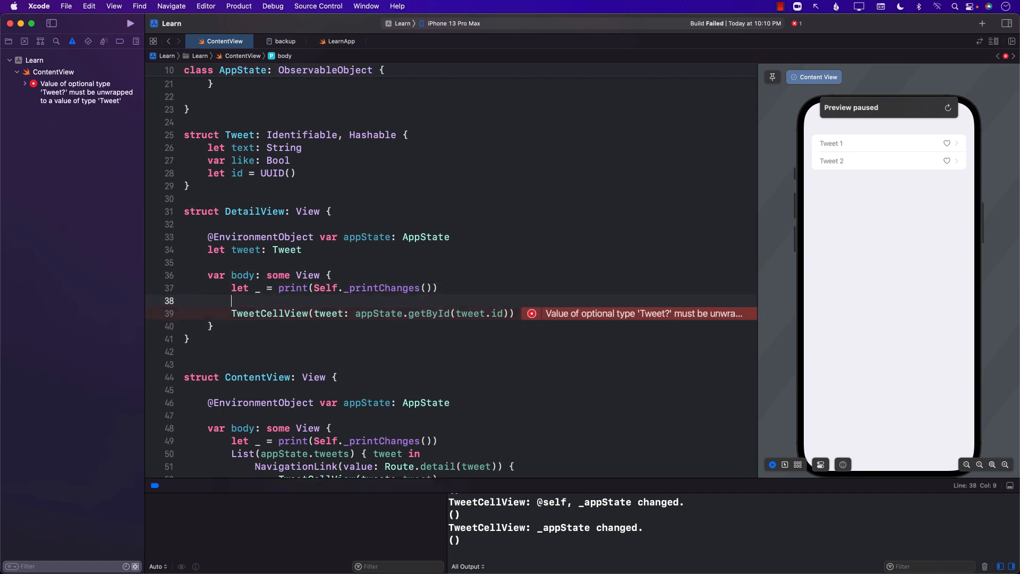
type("if let tw")
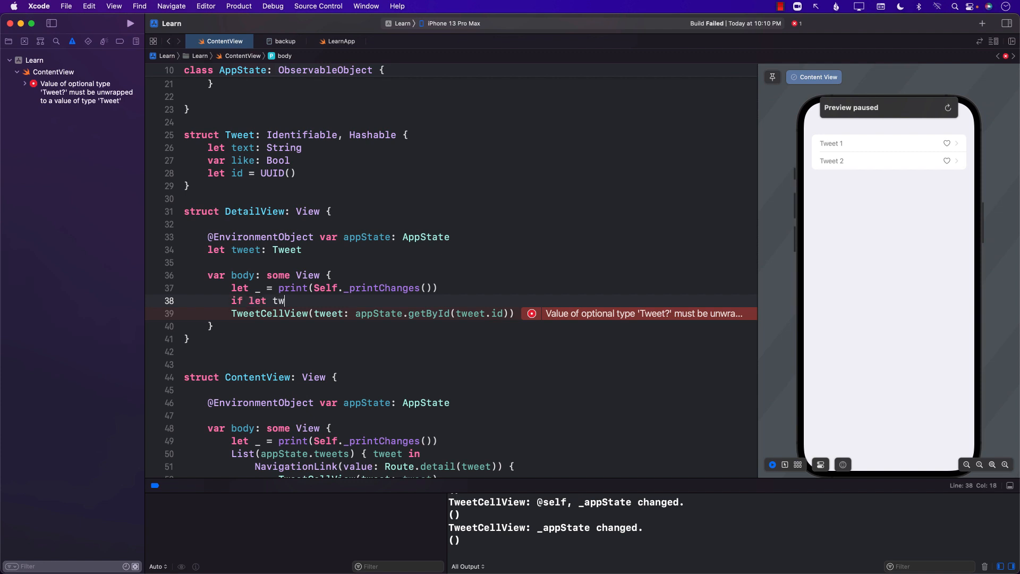
type("eet = appState.getById(UUID")
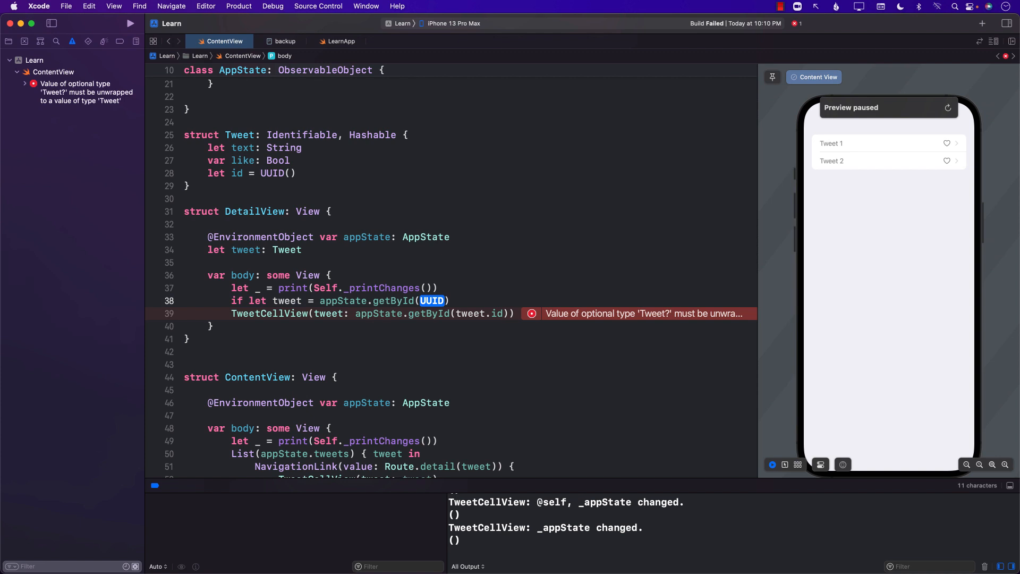
type("tweet.id")
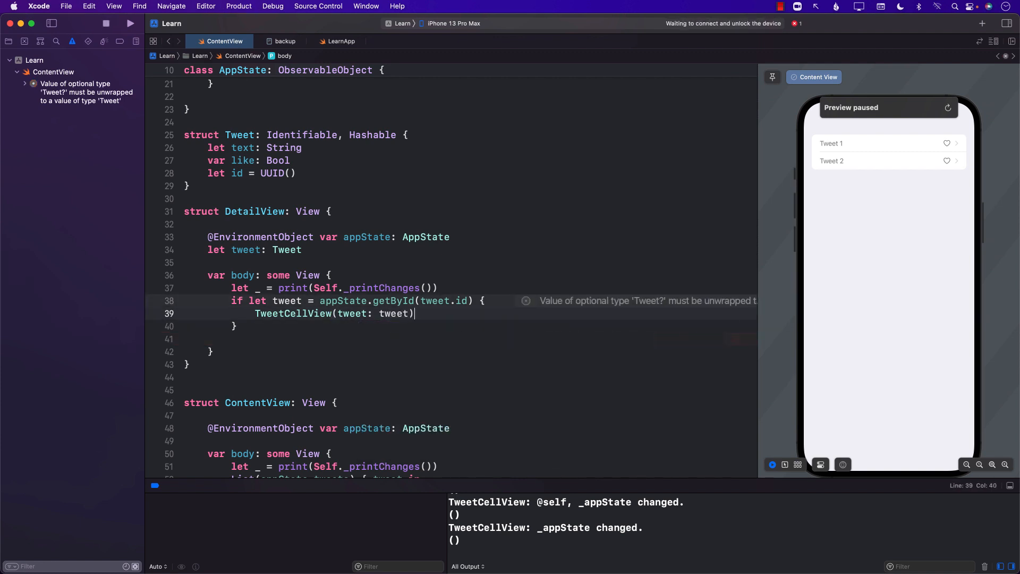
left_click(130, 23)
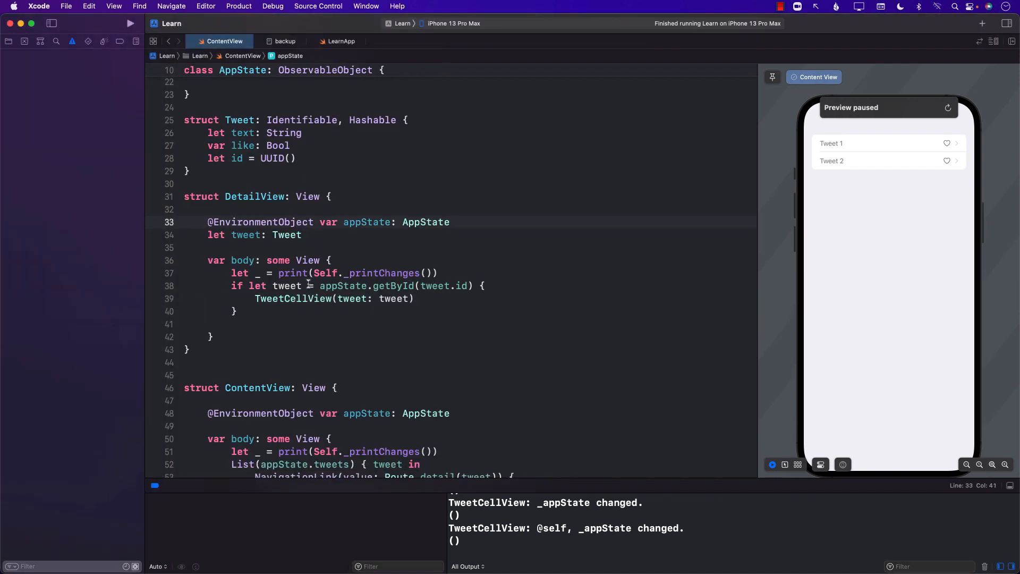
double_click(255, 196)
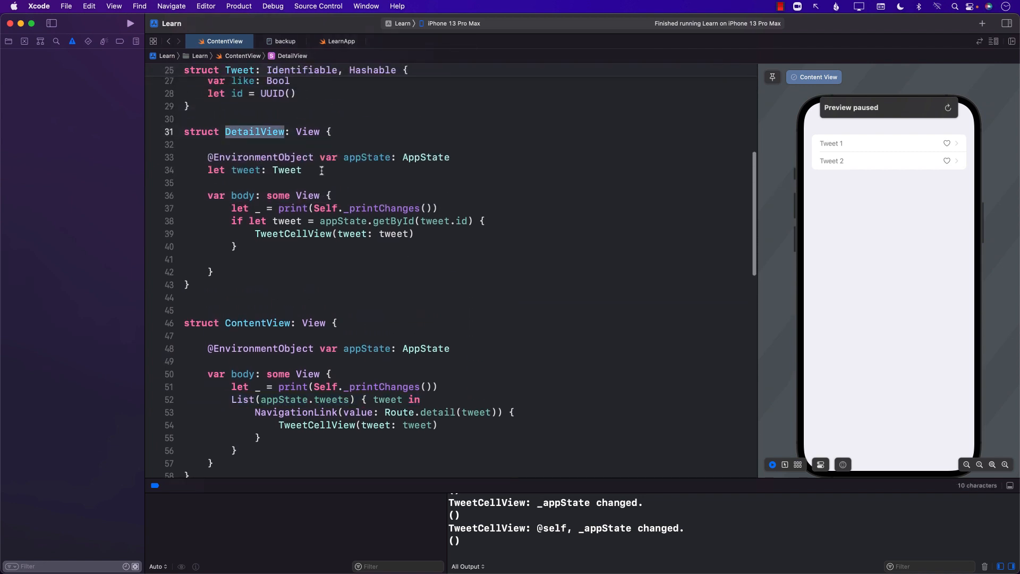
left_click(321, 170)
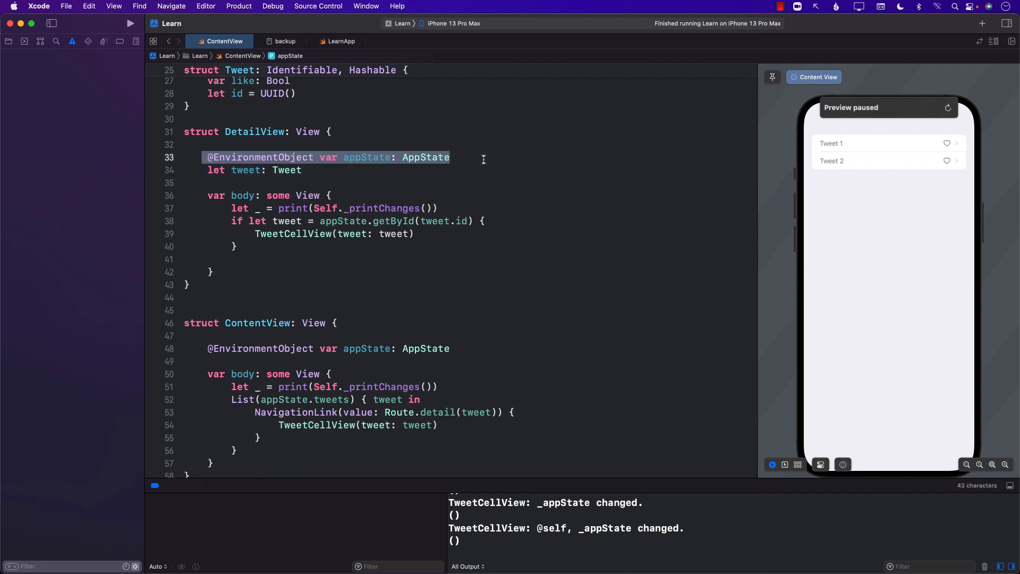
left_click(323, 170)
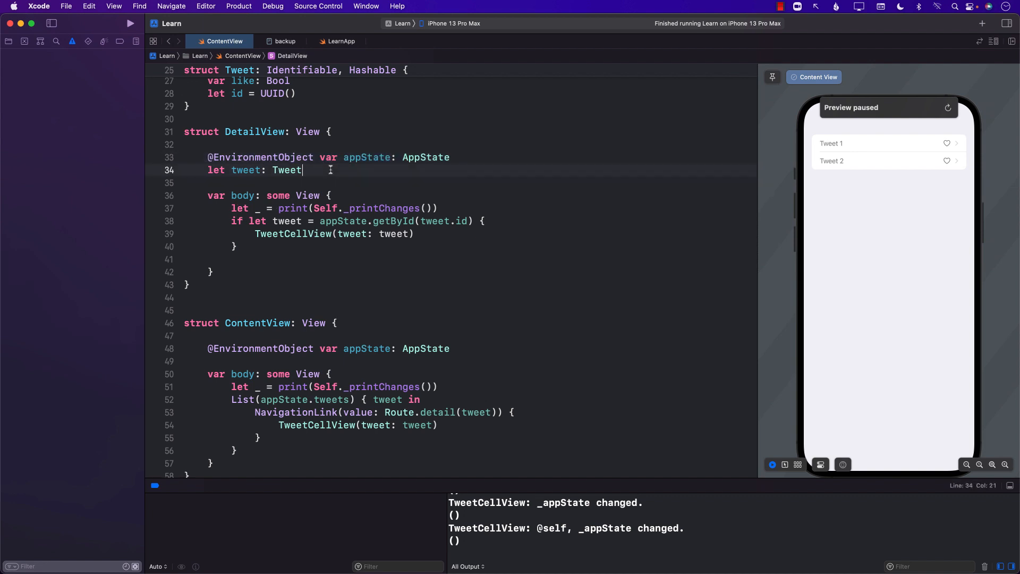